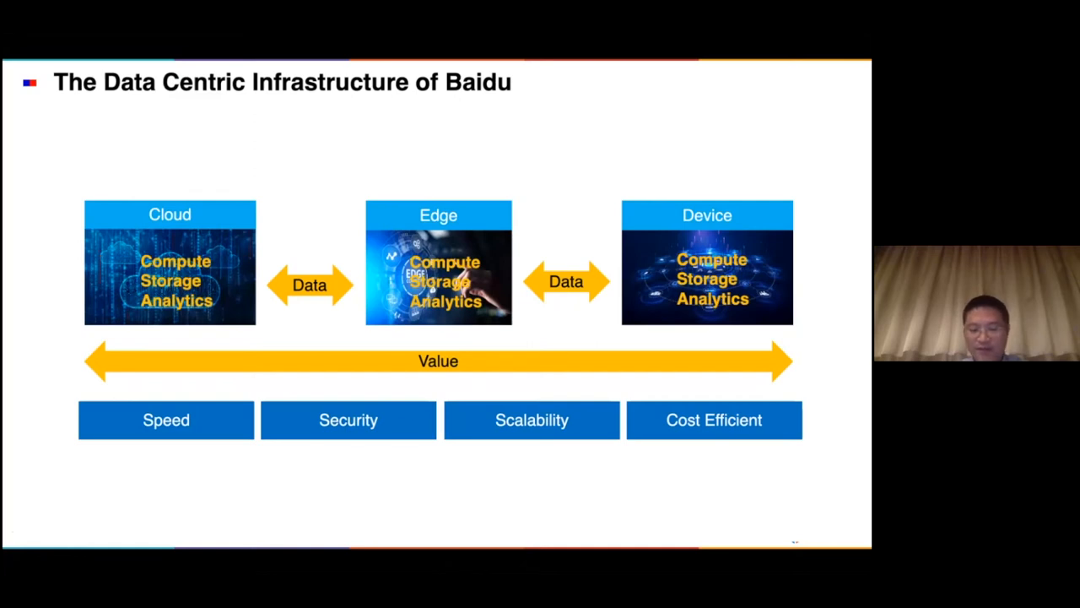
key("Right")
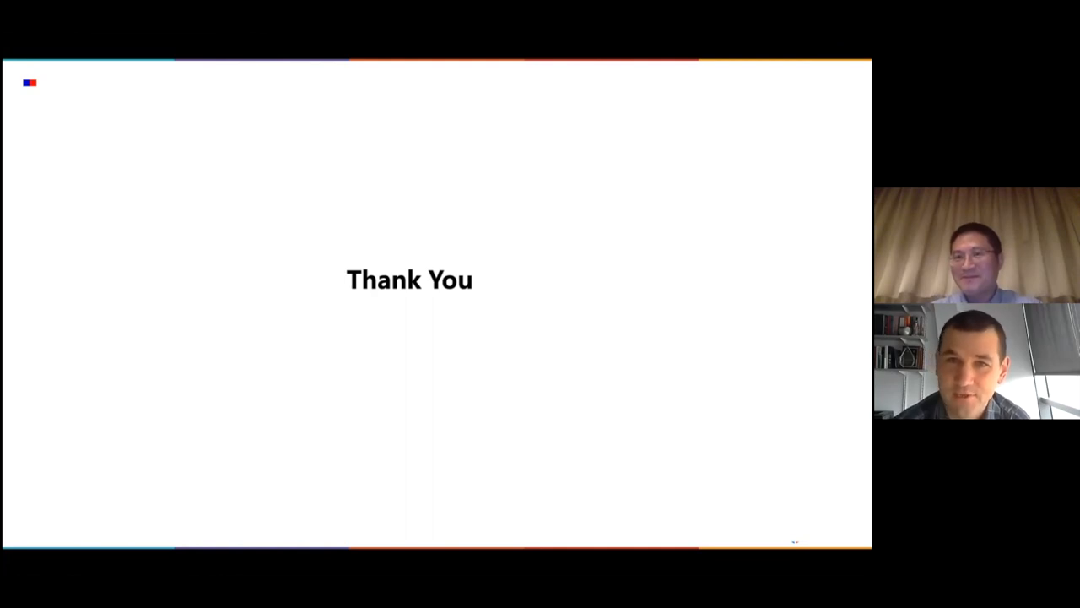
mouse_move(554, 380)
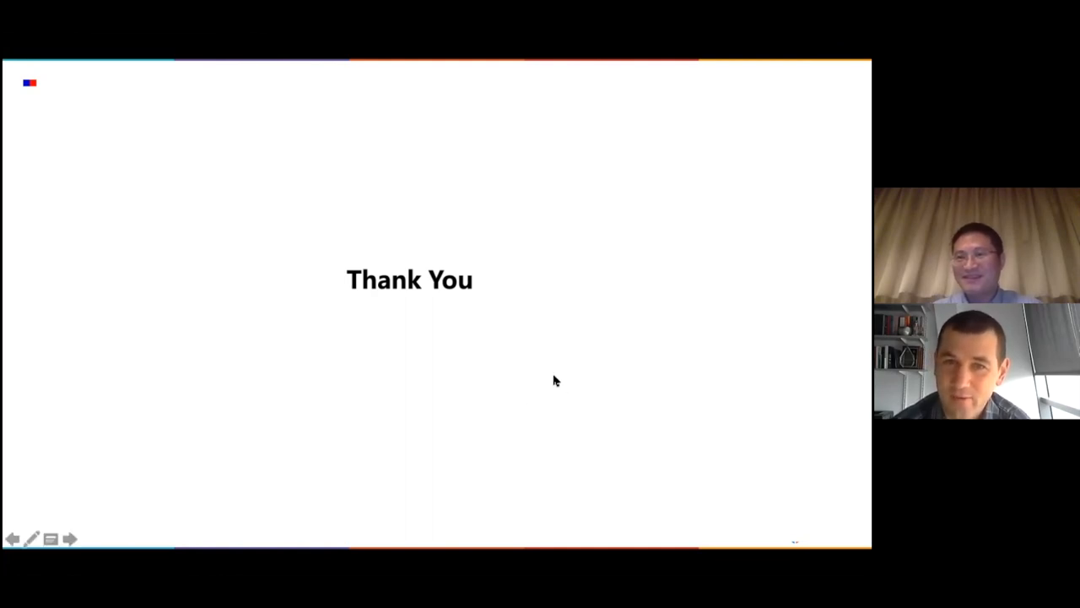
mouse_move(557, 378)
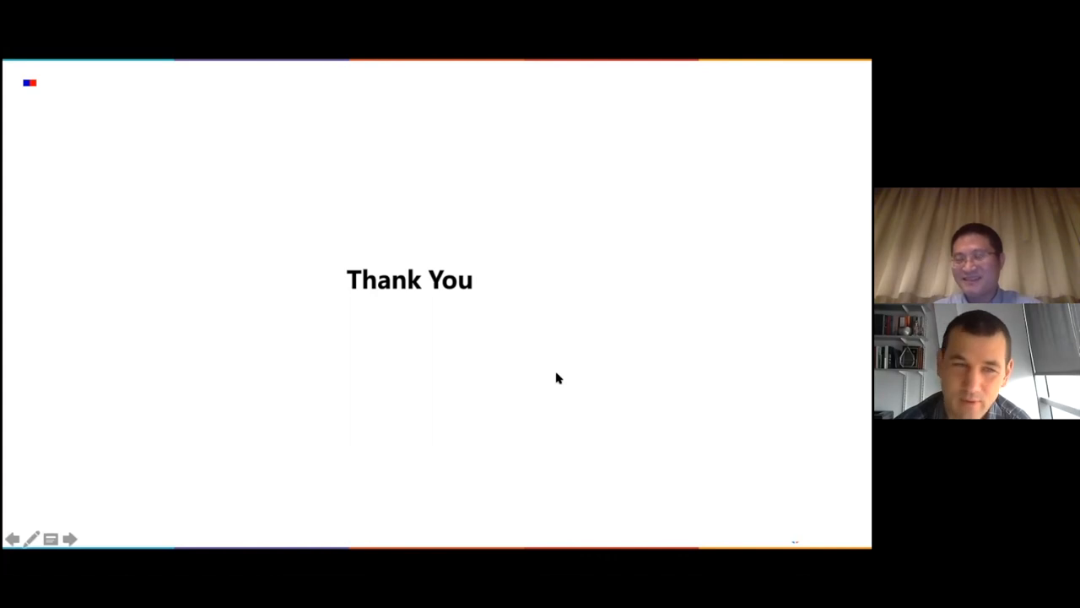